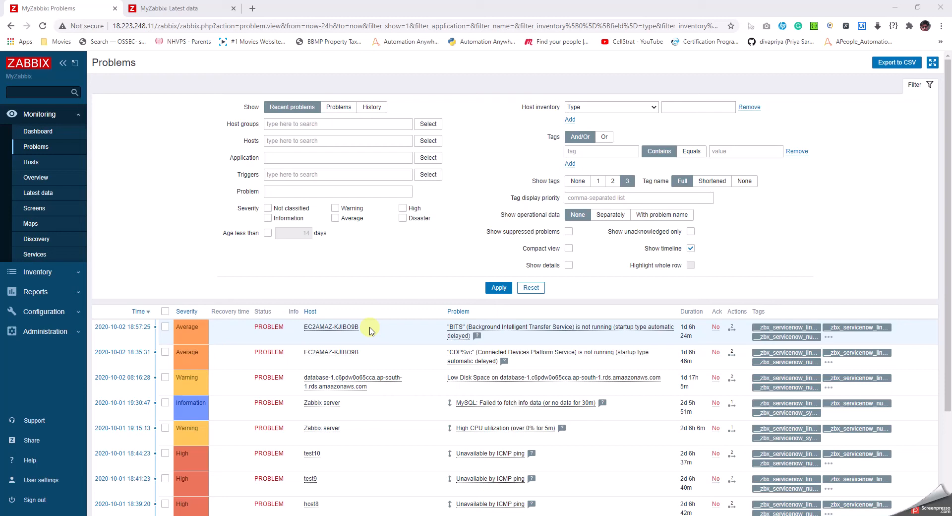
mouse_move(351, 331)
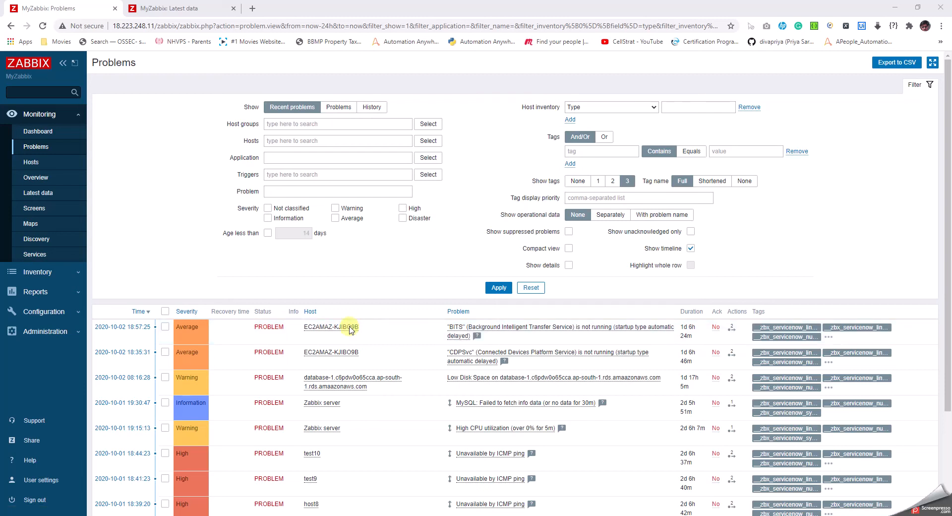
Step: Bring up the host menu for EC2AMAZ-KJIBO9B from the first problem row
click(331, 327)
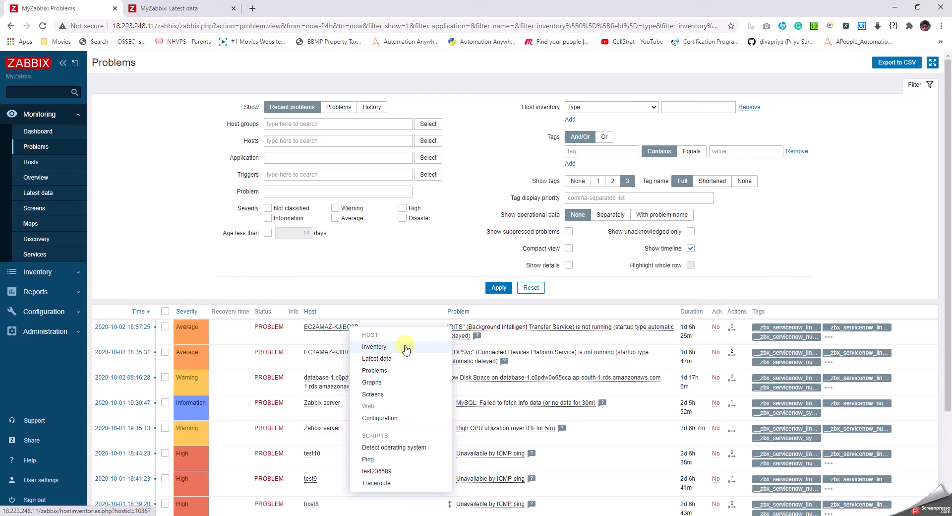
mouse_move(405, 447)
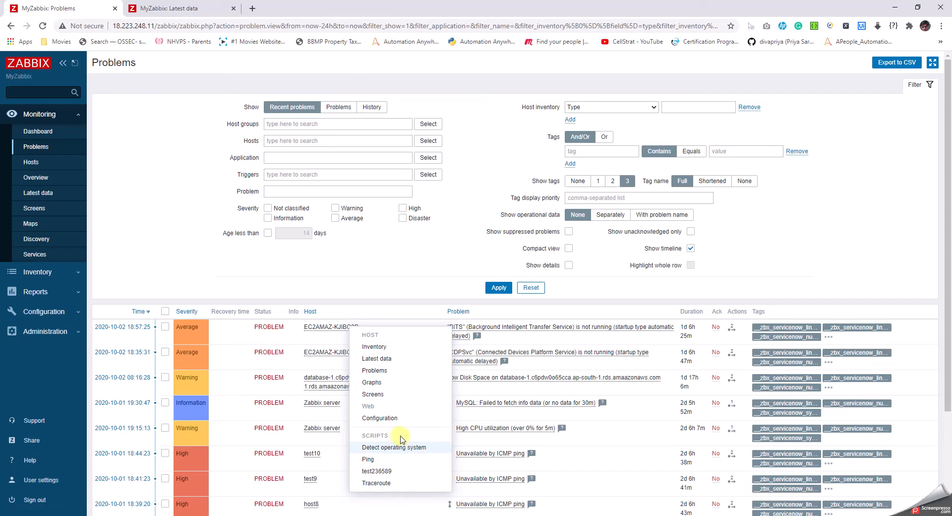
mouse_move(433, 449)
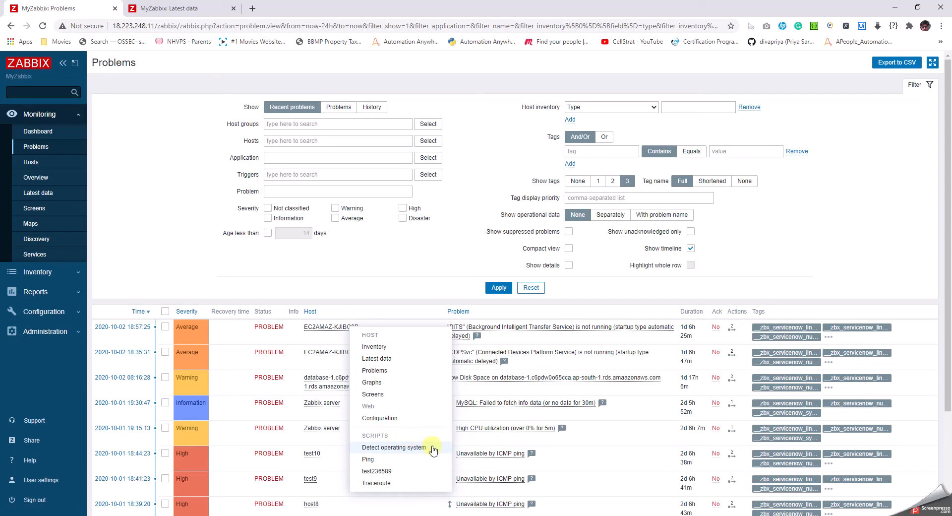
mouse_move(367, 458)
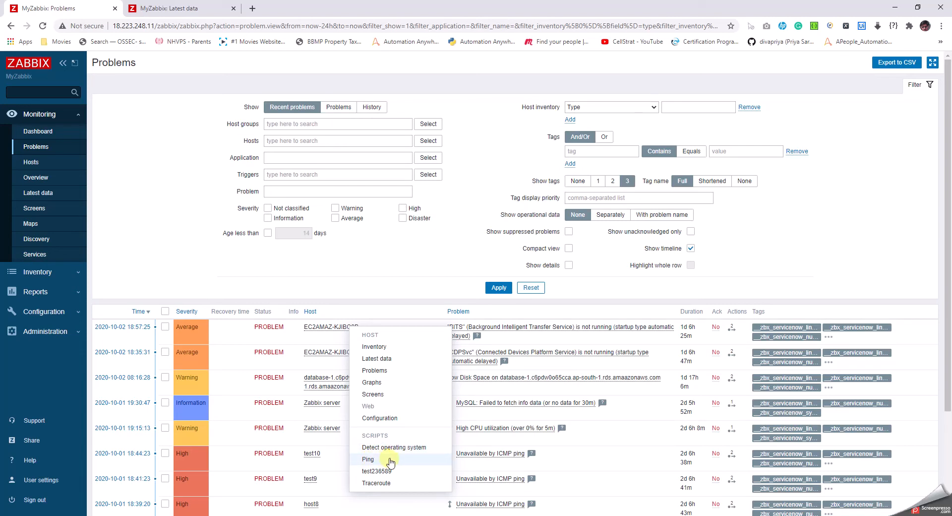
mouse_move(377, 482)
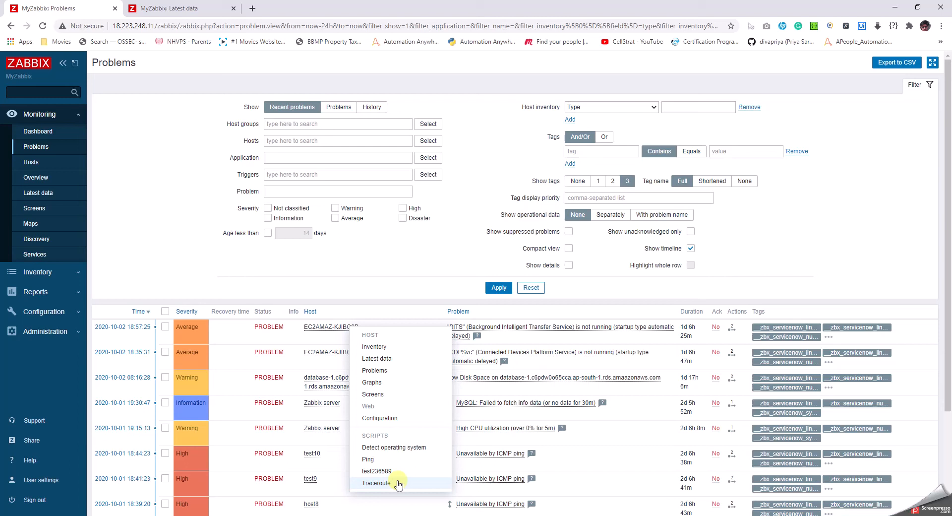
mouse_move(410, 473)
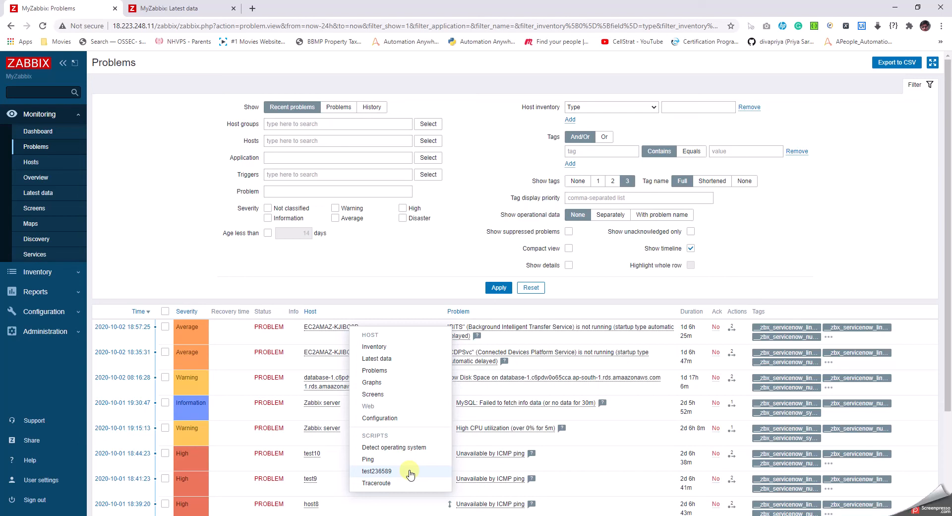
mouse_move(400, 373)
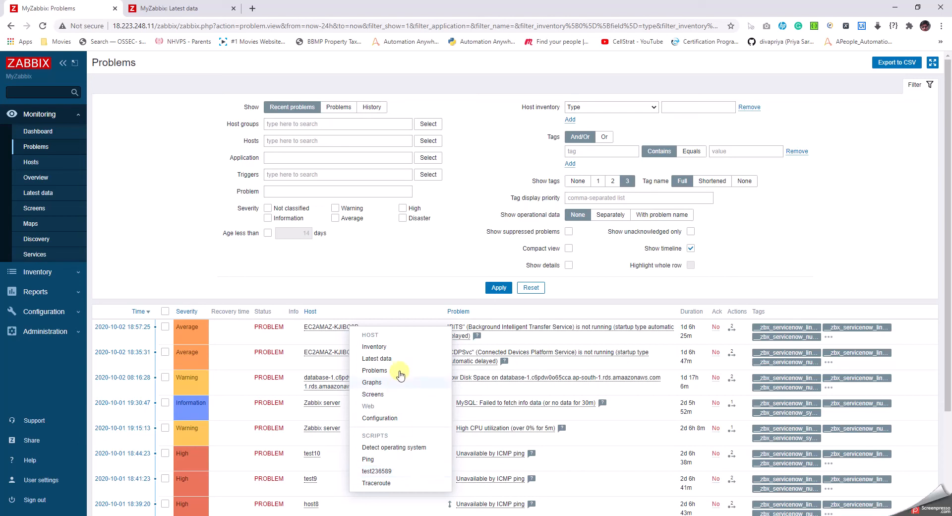
click(375, 370)
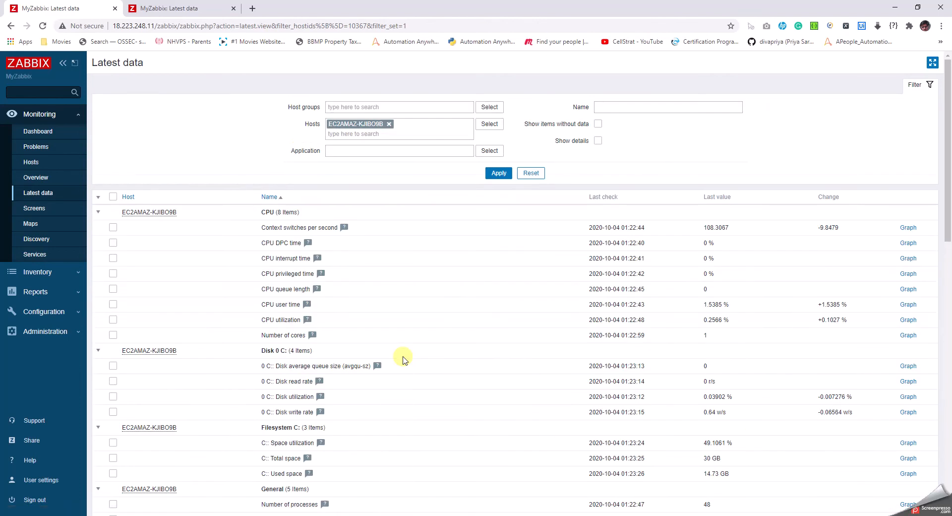
mouse_move(329, 186)
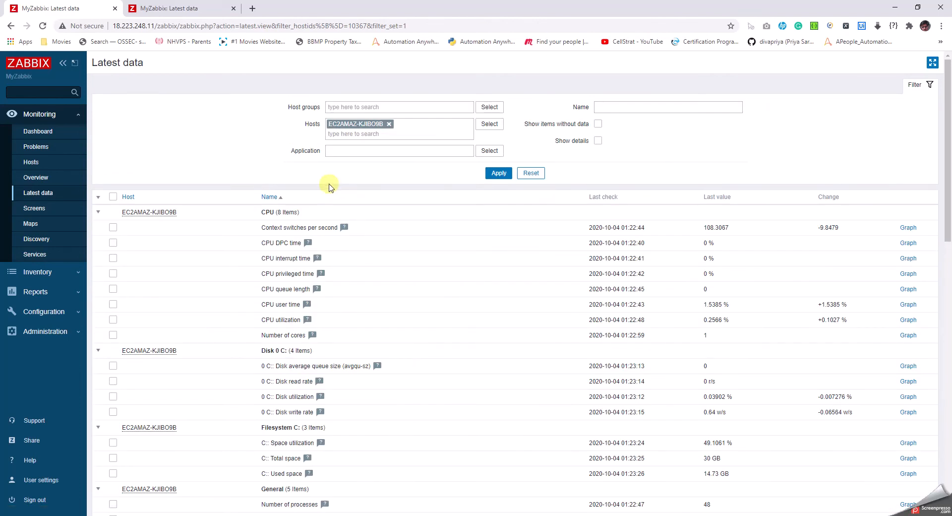
mouse_move(175, 213)
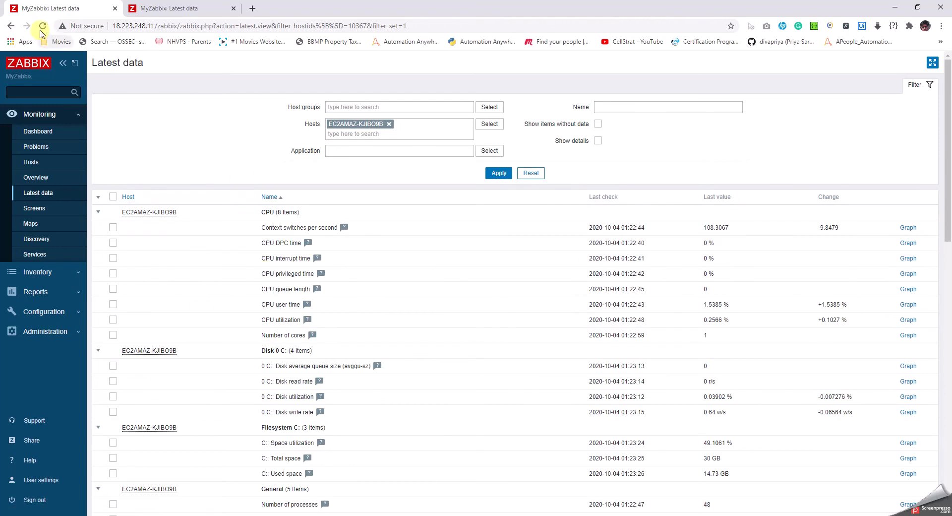
click(36, 147)
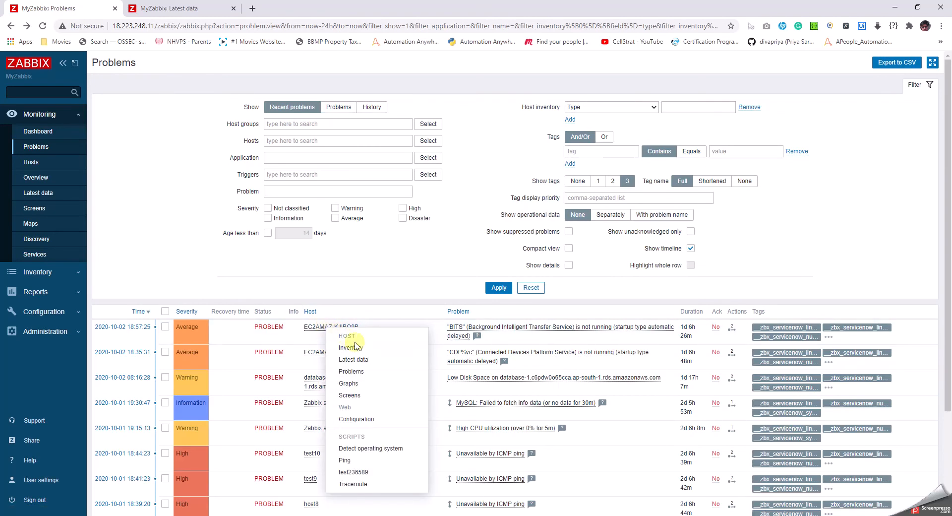
mouse_move(351, 371)
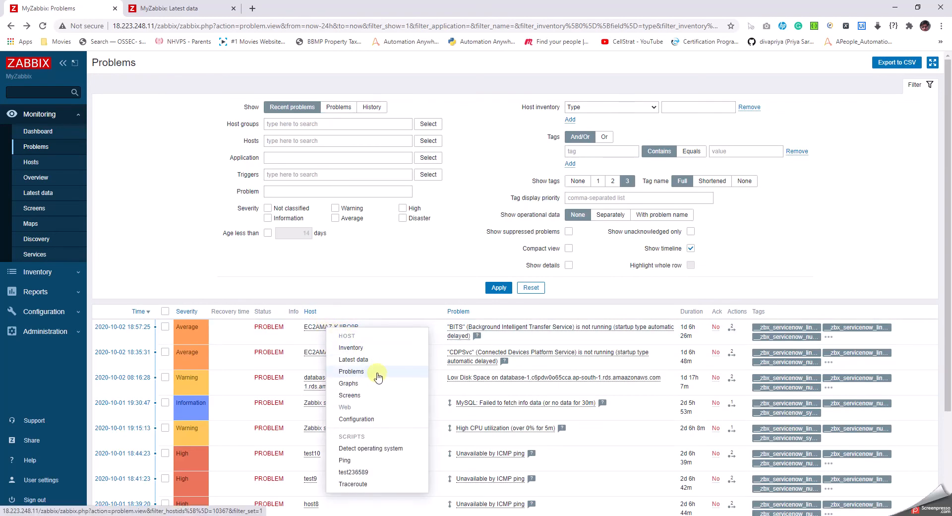
click(351, 371)
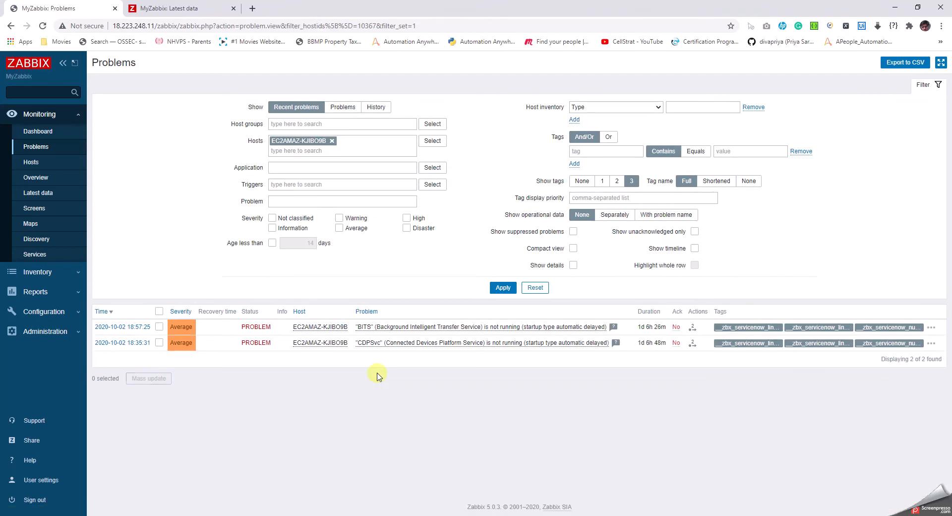
mouse_move(368, 359)
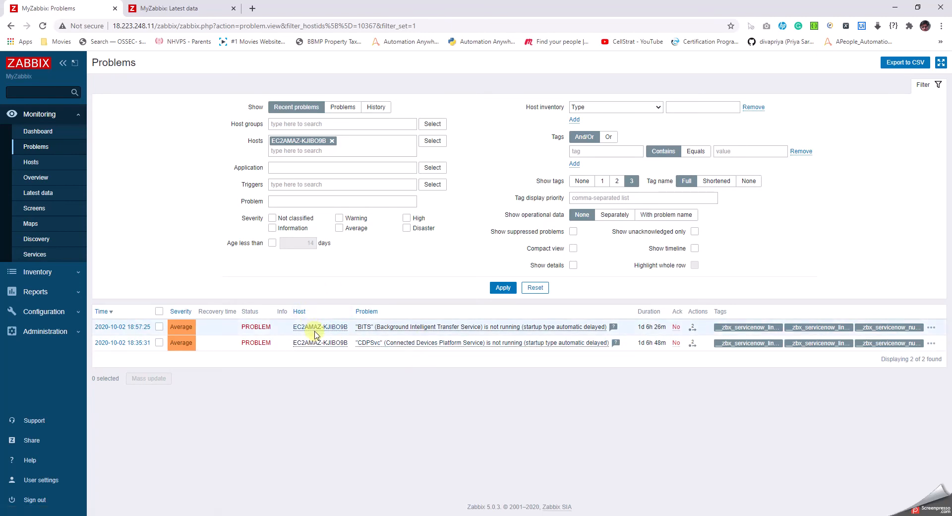
mouse_move(123, 211)
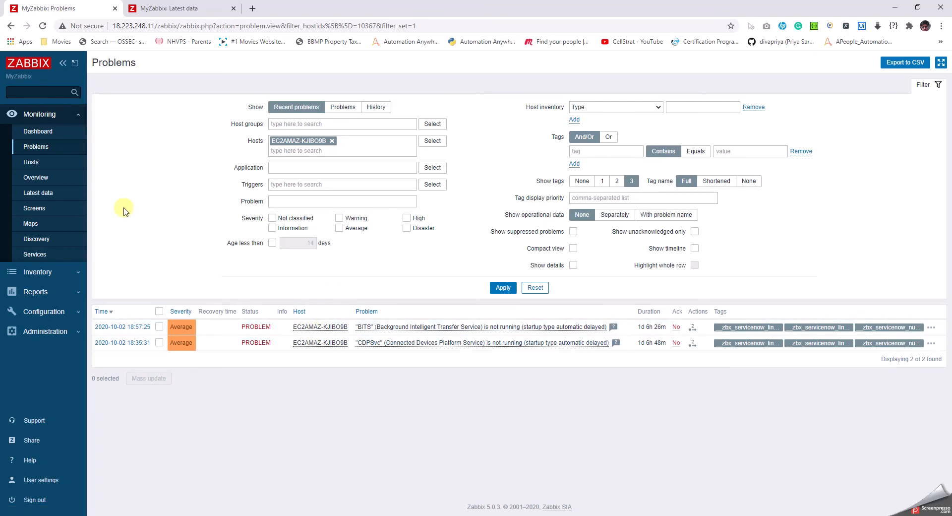
mouse_move(152, 65)
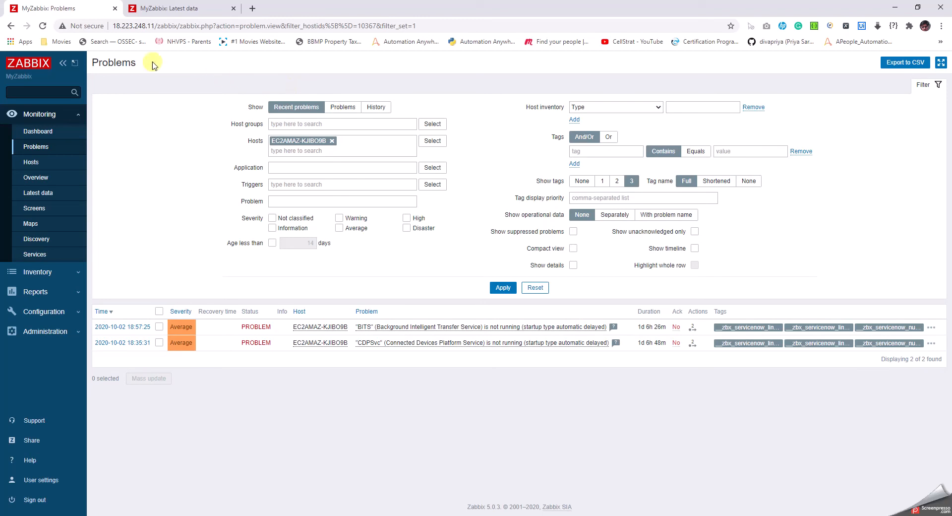
mouse_move(114, 67)
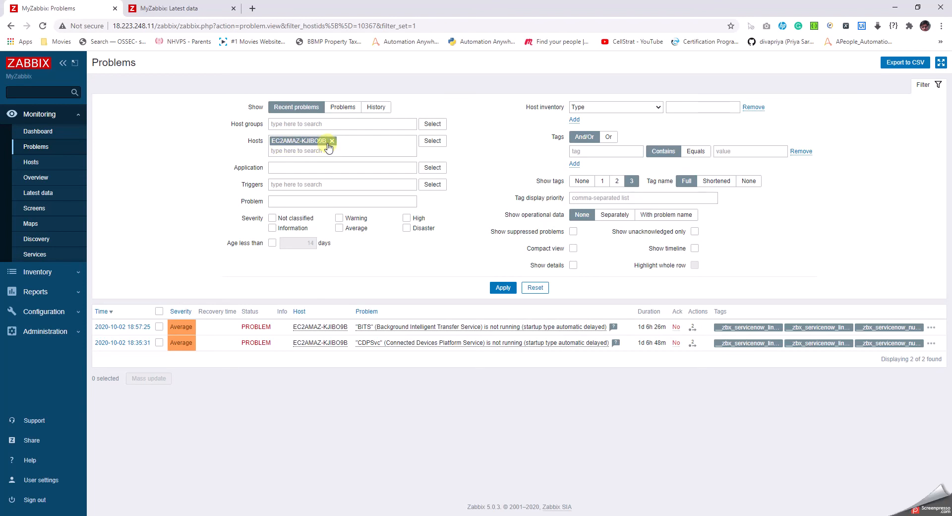
mouse_move(110, 134)
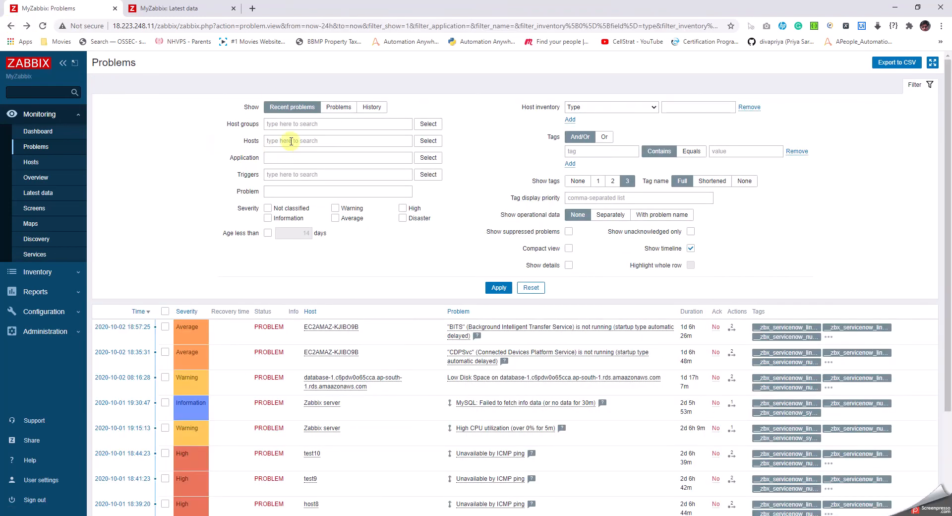
mouse_move(355, 320)
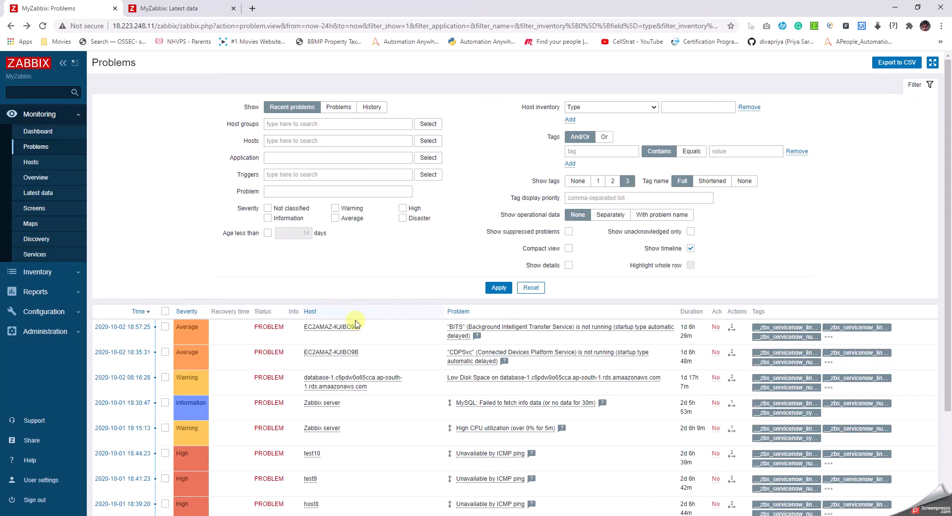
Step: View EC2AMAZ-KJIBO9B's graphs and look through network, disk and CPU charts
click(332, 326)
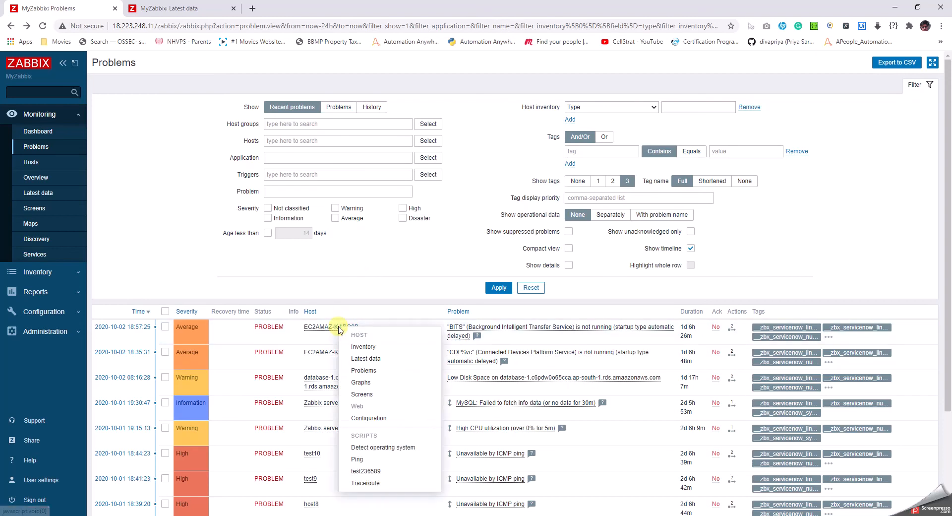
mouse_move(367, 381)
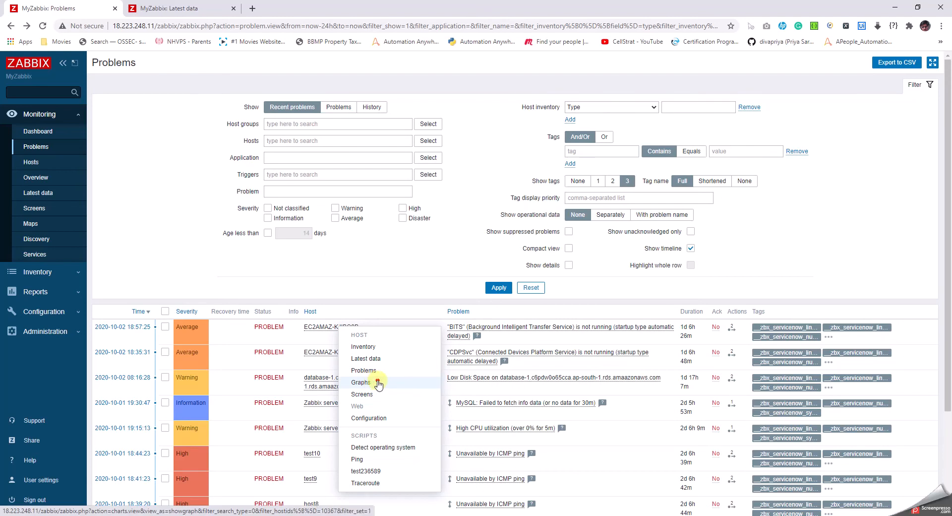
click(361, 382)
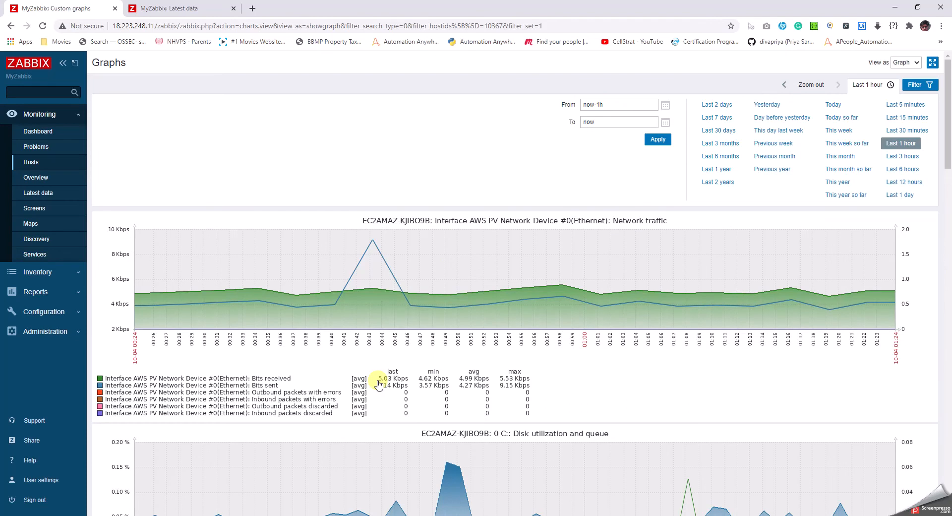
scroll(down, 3)
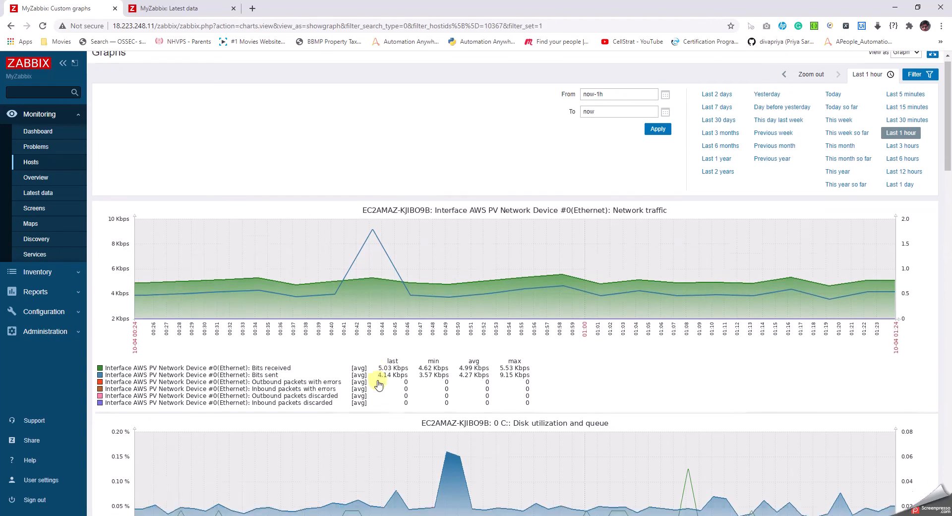
scroll(down, 3)
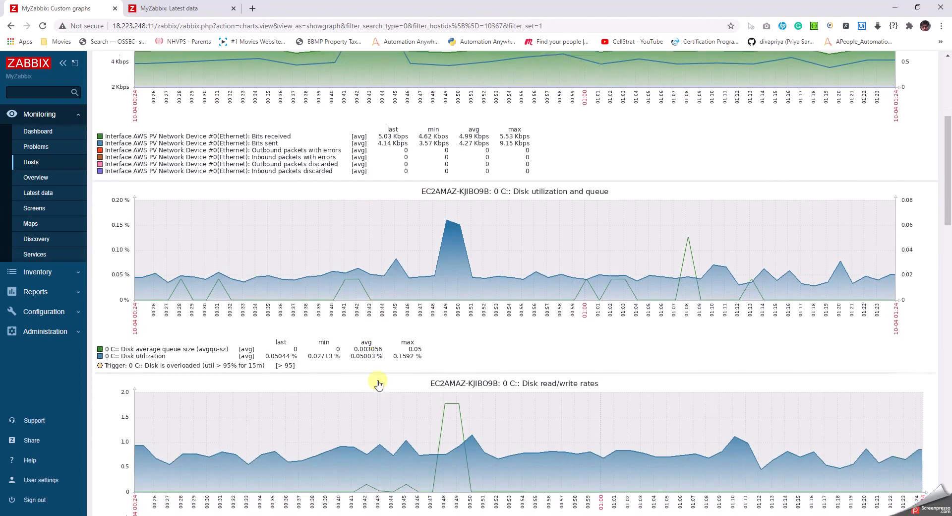
scroll(down, 3)
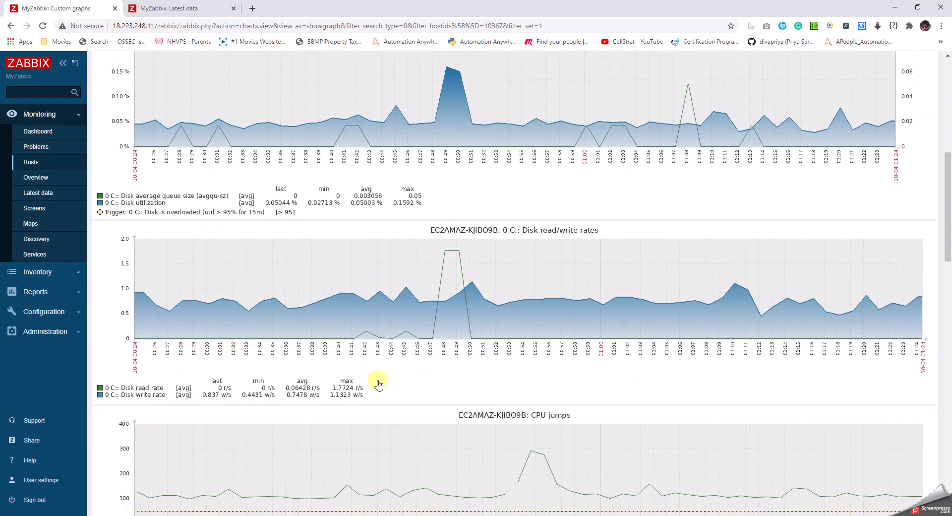
scroll(down, 3)
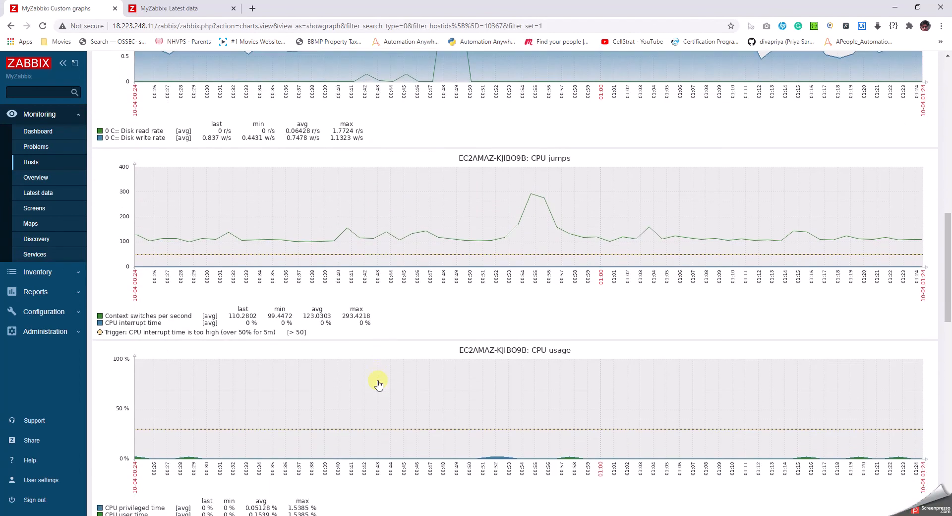
scroll(up, 3)
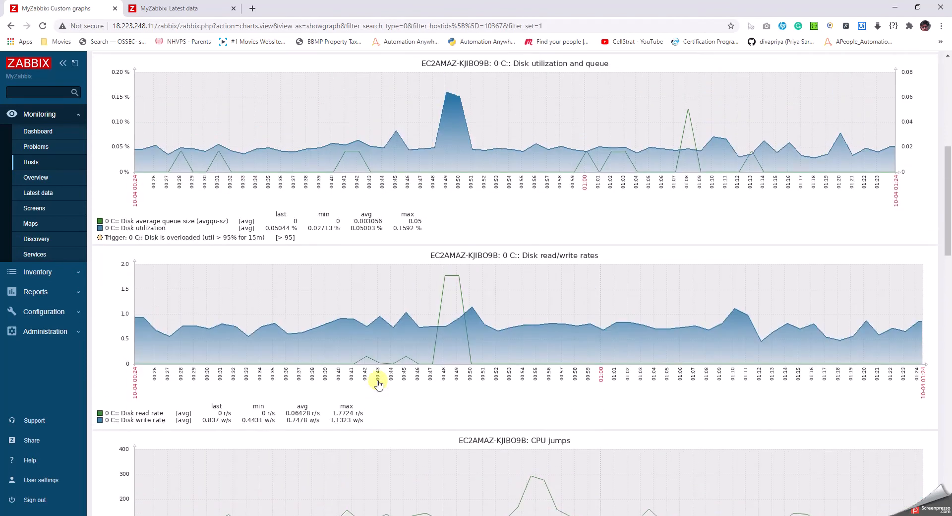
Step: Go back to Problems and show the BITS service problem's trigger menu with INC0010025 link
click(11, 26)
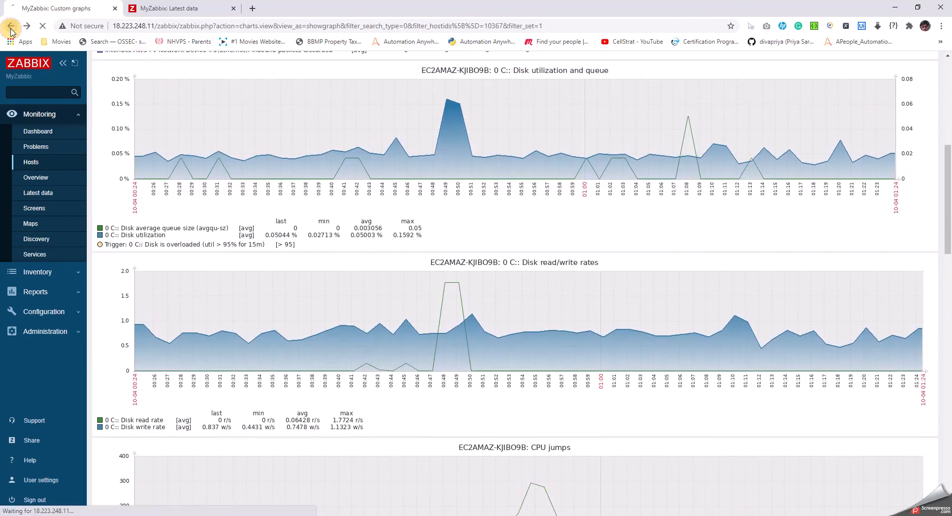
click(11, 25)
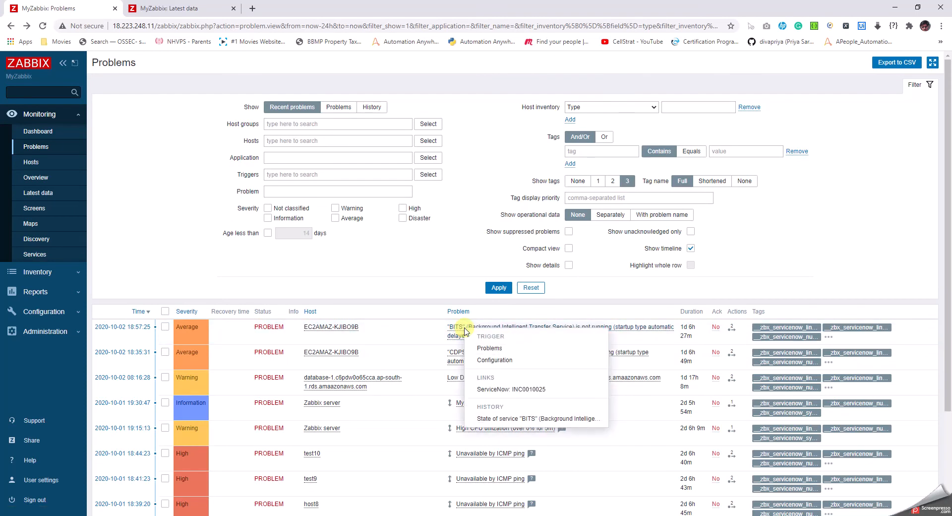
mouse_move(377, 333)
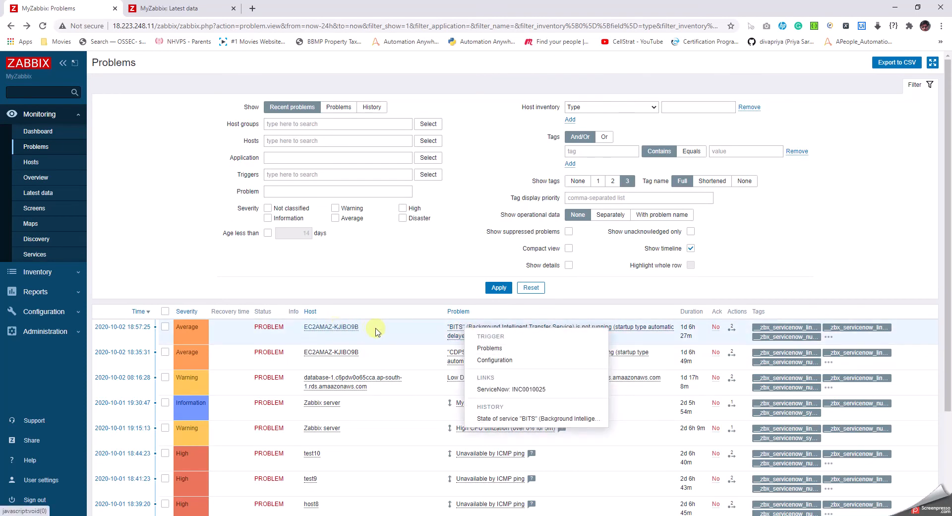
mouse_move(477, 338)
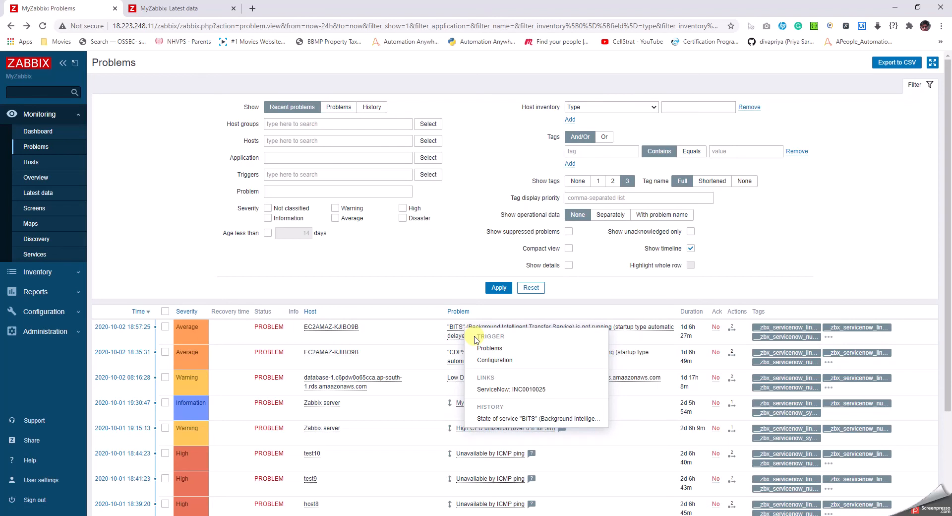
mouse_move(489, 347)
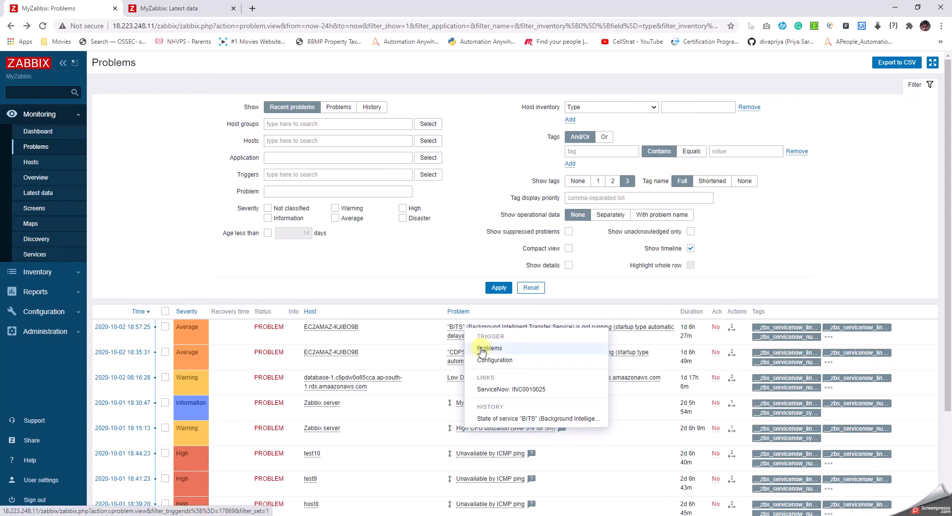
mouse_move(482, 352)
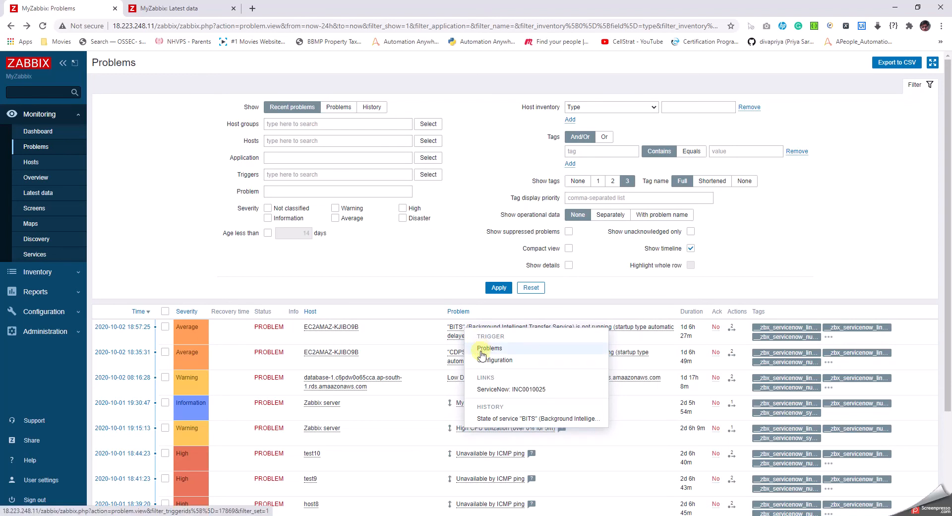
mouse_move(493, 391)
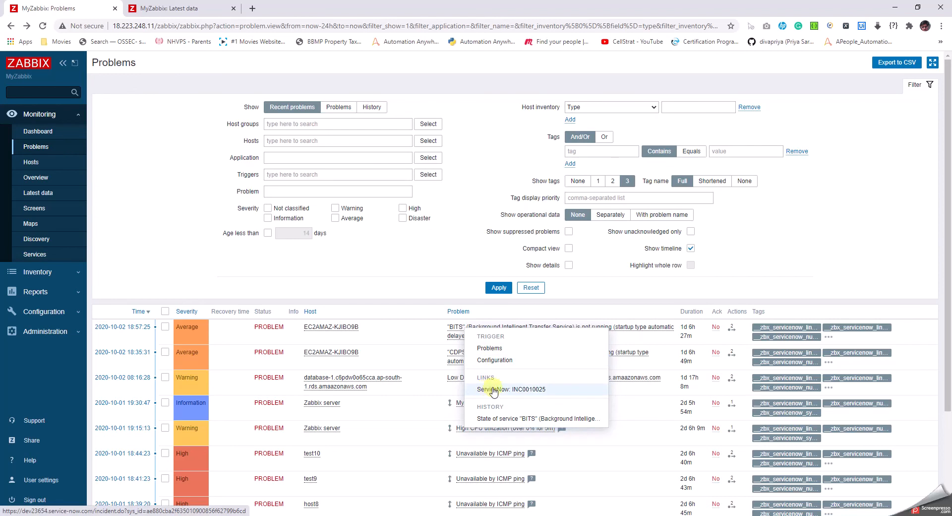
mouse_move(554, 394)
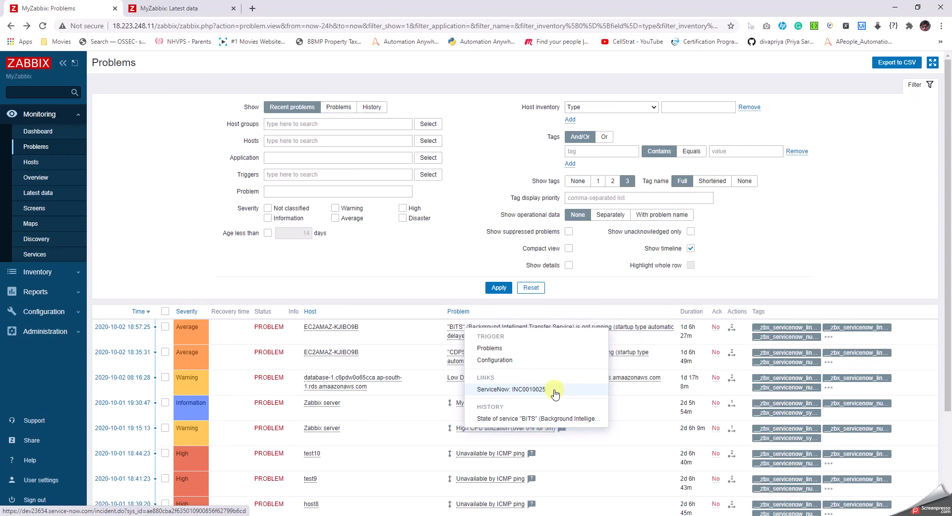
mouse_move(456, 357)
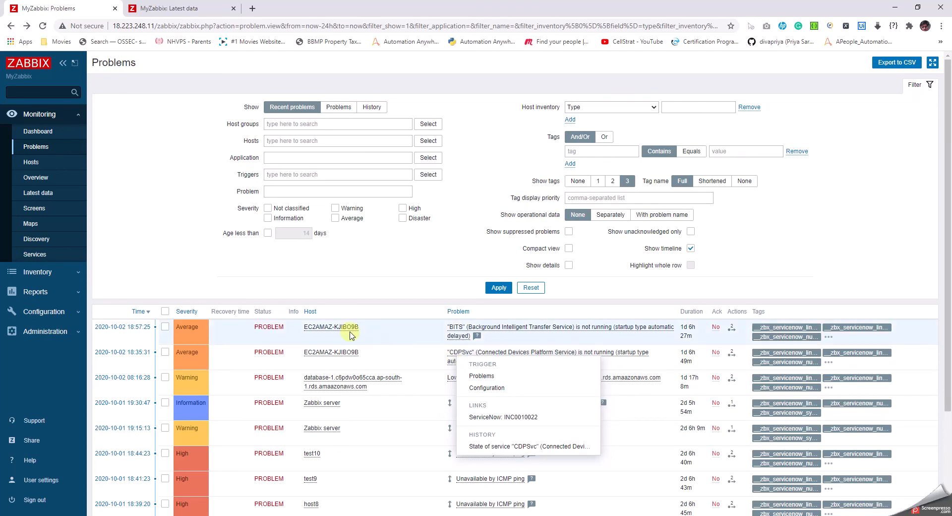
Step: Run the Ping script on EC2AMAZ-KJIBO9B, see 100% packet loss, and close the result
click(331, 352)
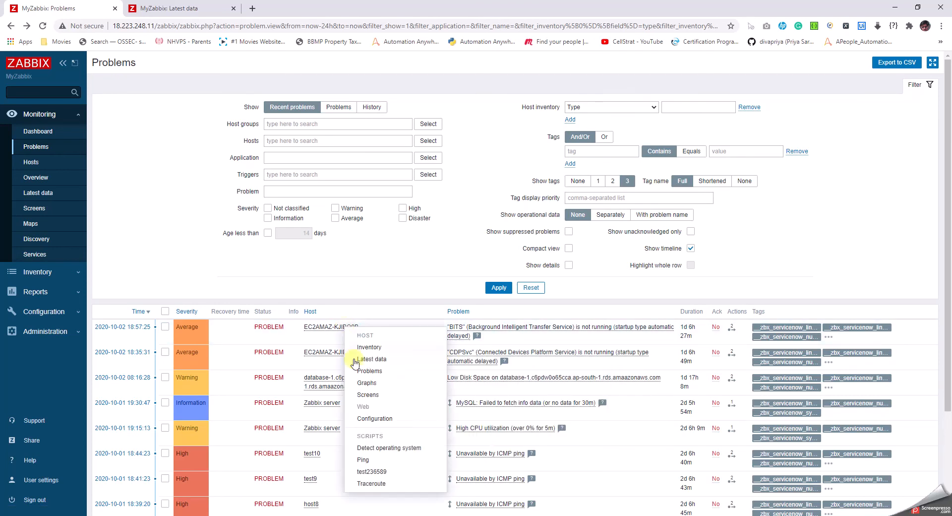
click(363, 460)
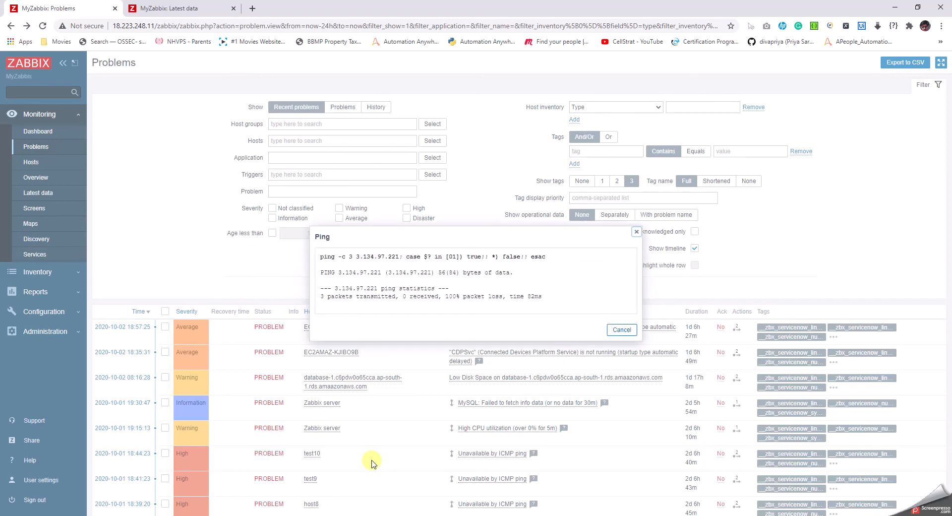
mouse_move(540, 290)
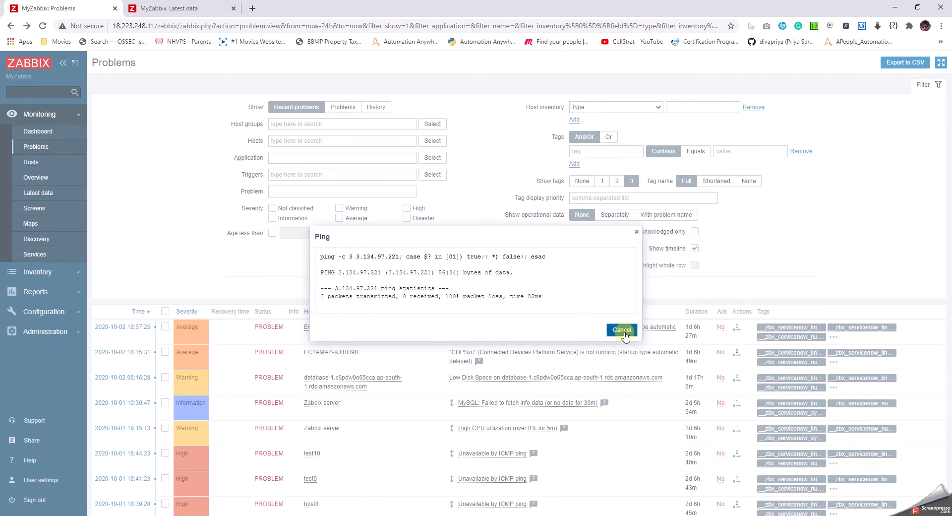
click(620, 330)
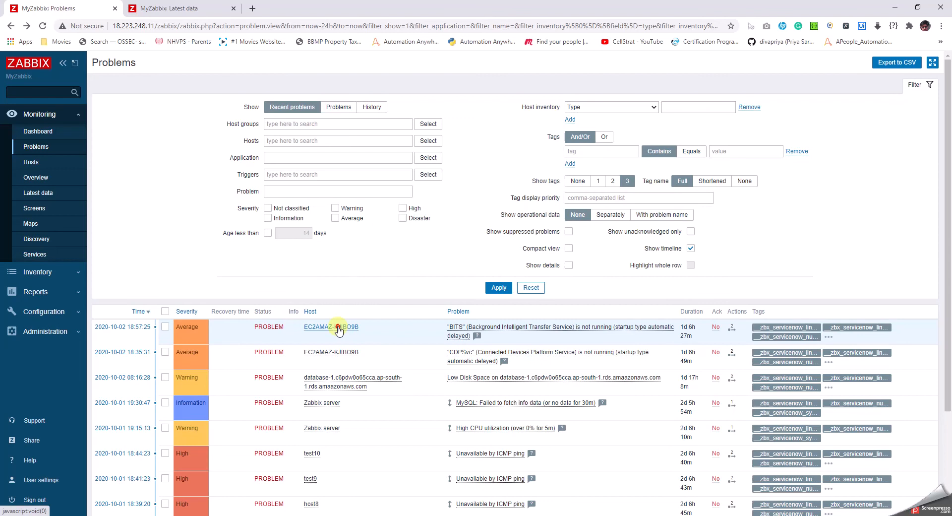
Step: Execute the test236589 script on EC2AMAZ-KJIBO9B and dismiss its 'Name or service not known' error
click(331, 327)
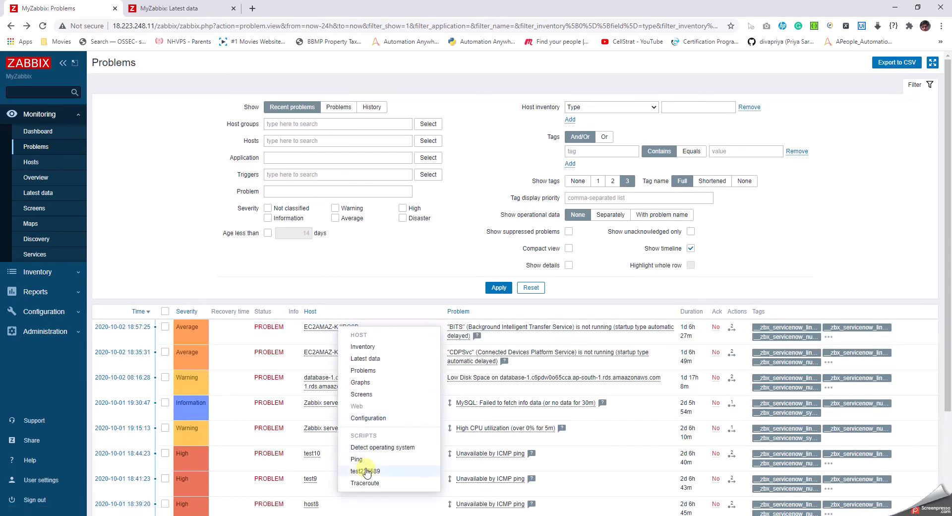
click(366, 471)
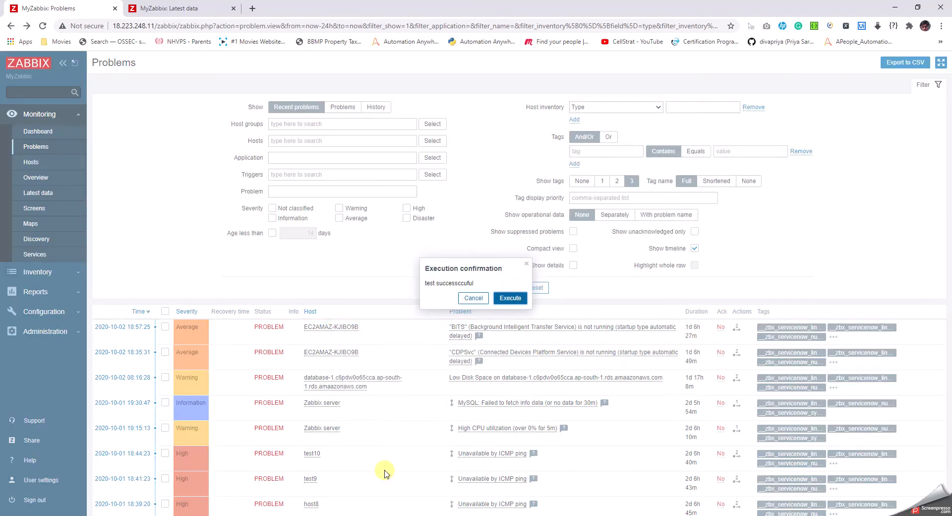
mouse_move(450, 282)
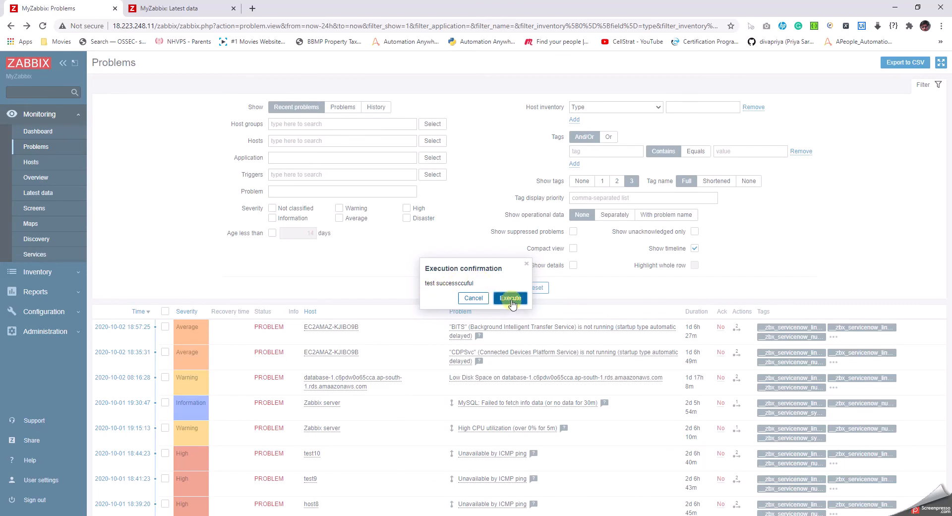
click(510, 297)
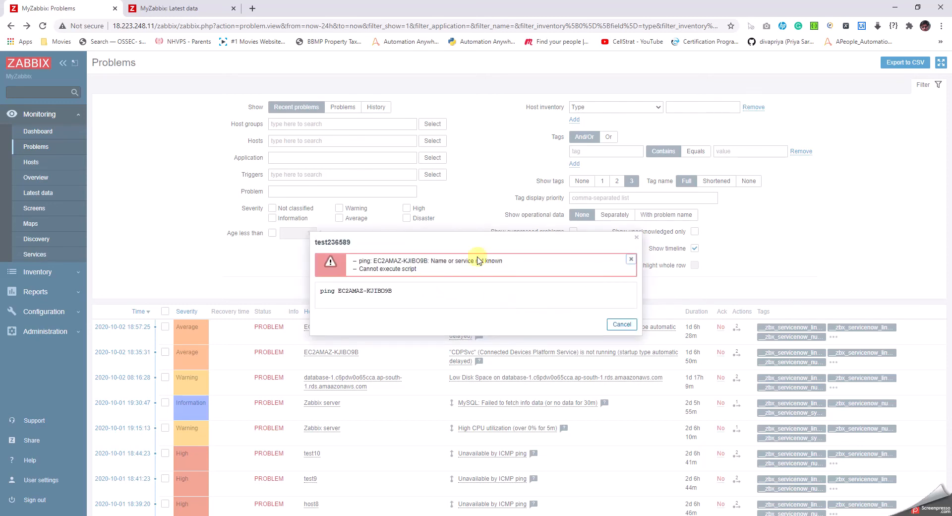
mouse_move(536, 296)
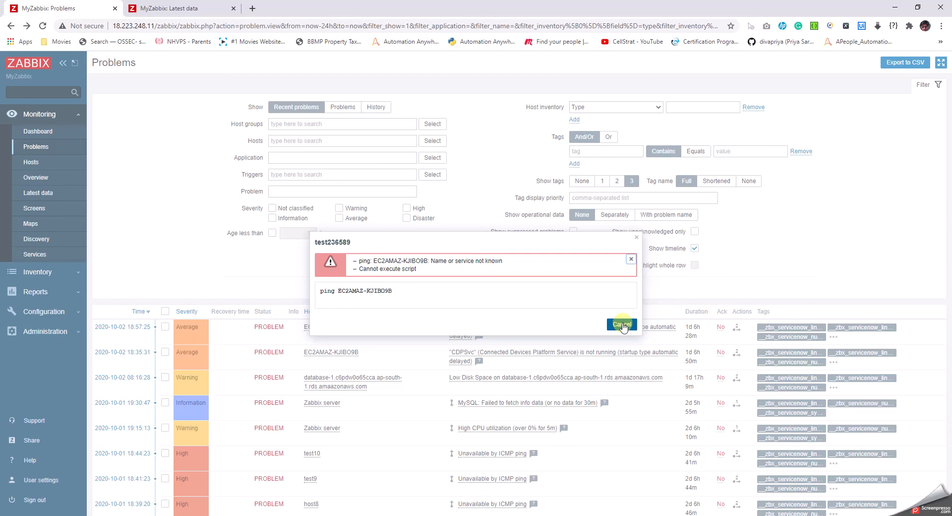
click(620, 323)
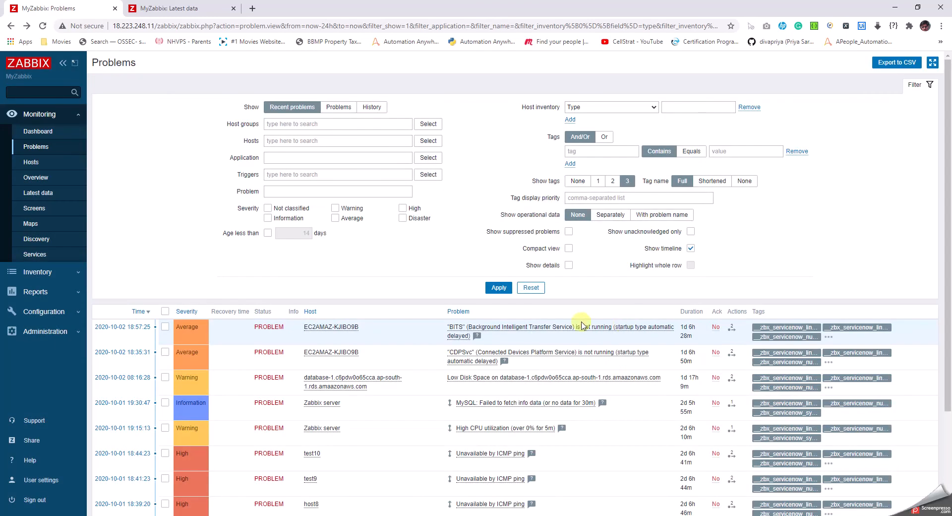
mouse_move(536, 332)
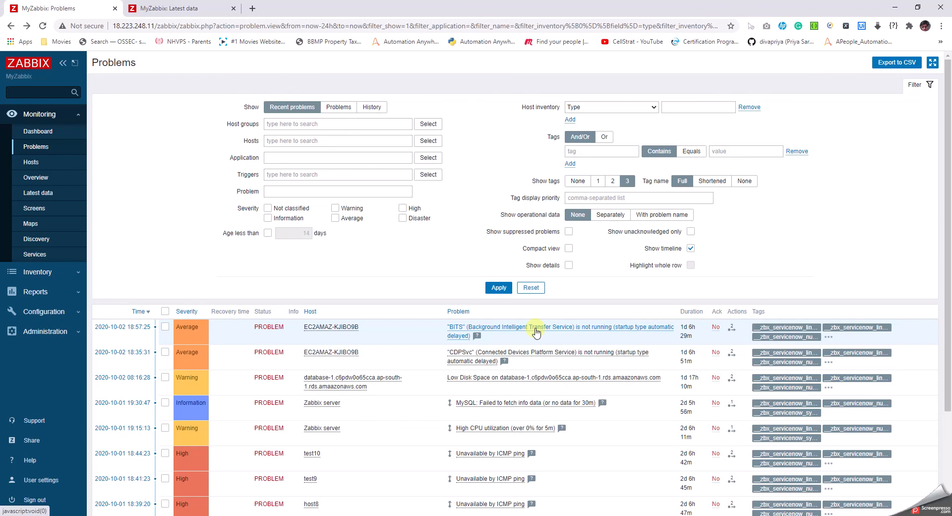
mouse_move(559, 332)
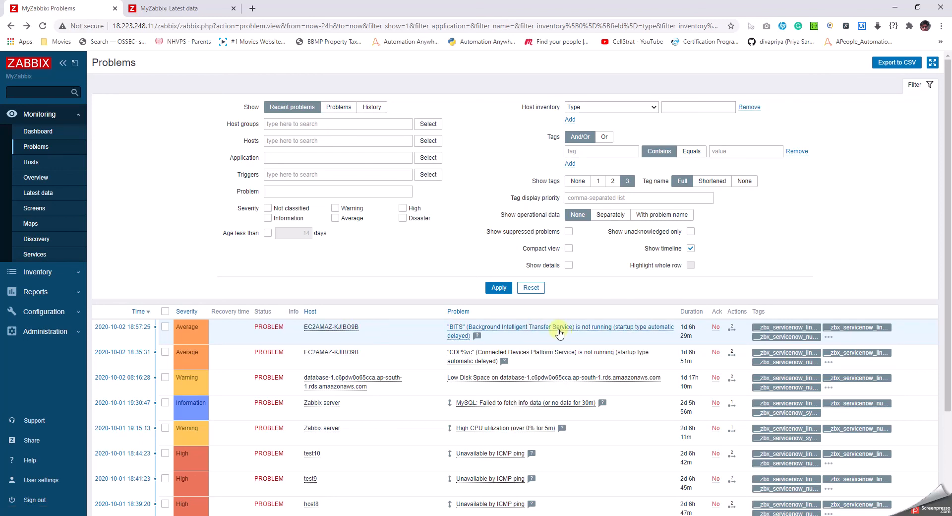
Step: Reach the trigger configuration form for the BITS service not running problem
click(533, 327)
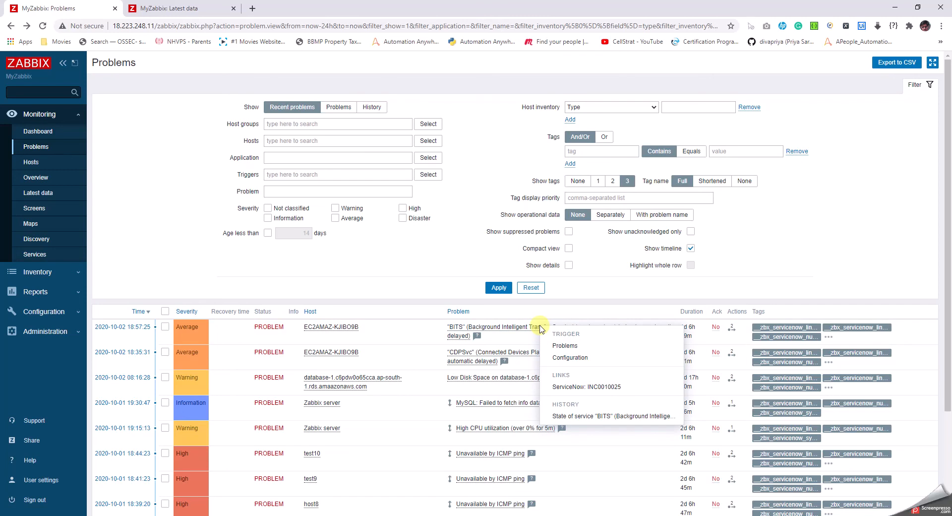
mouse_move(552, 361)
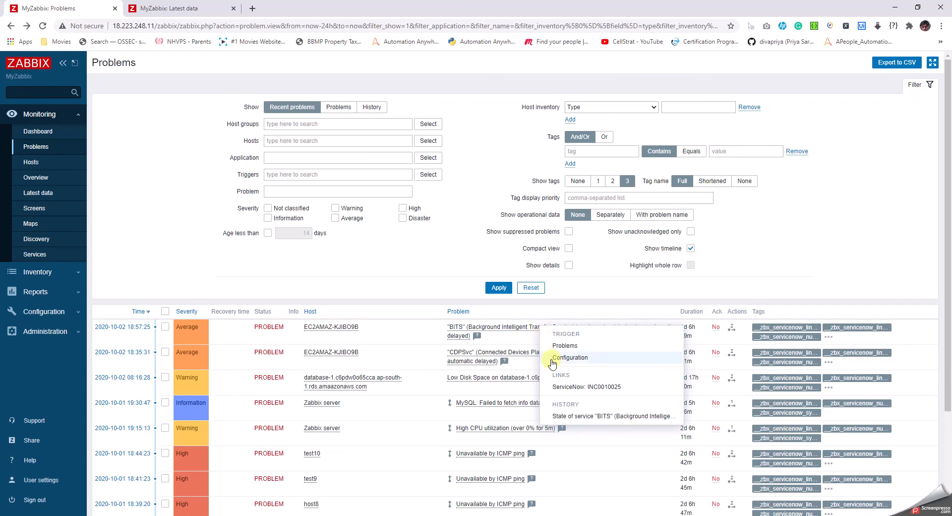
click(571, 357)
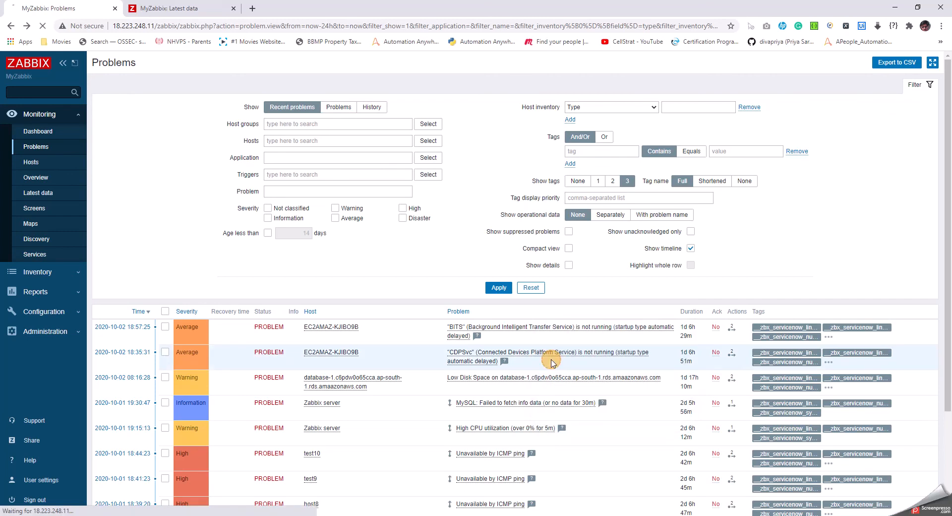
click(520, 327)
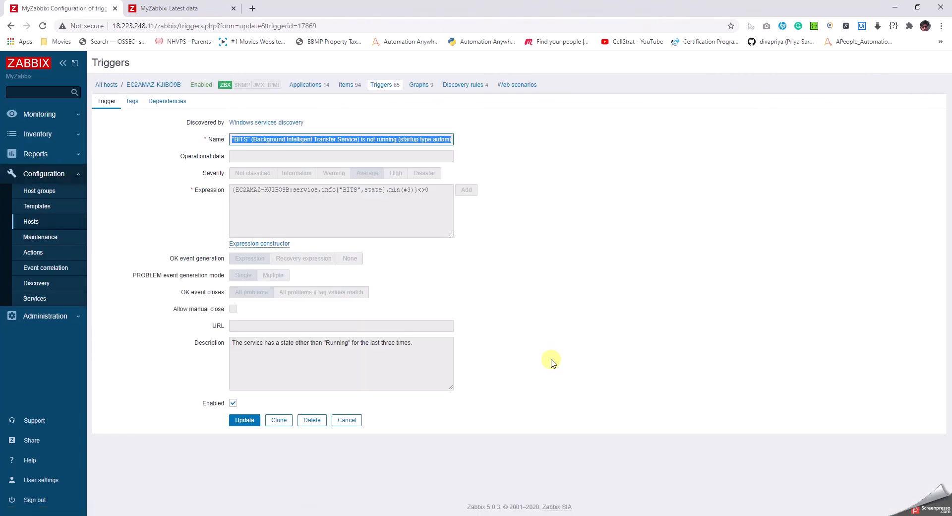
mouse_move(396, 217)
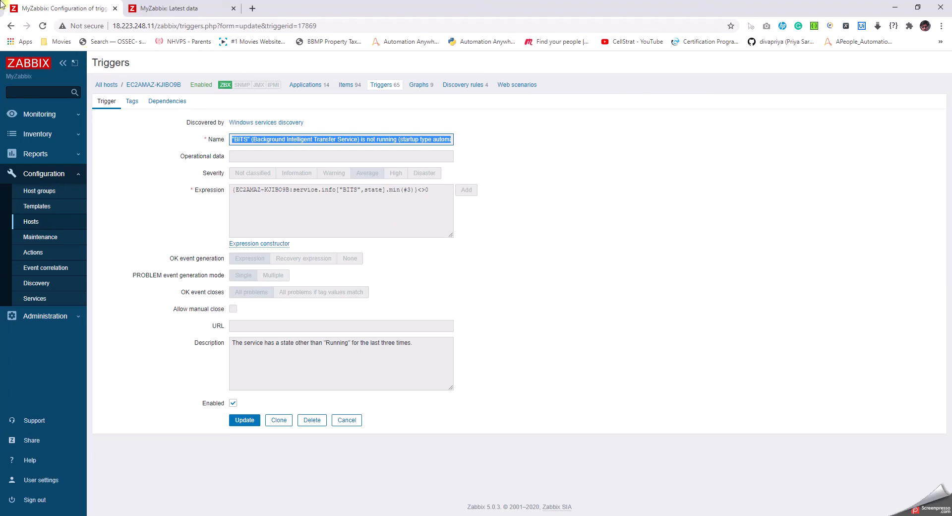
Step: Go back from the trigger form to the Monitoring > Problems list
click(244, 419)
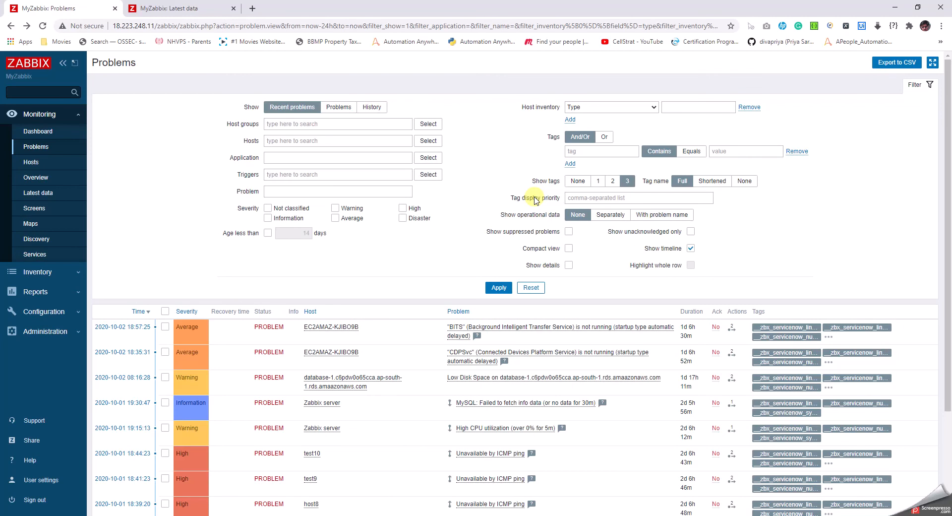
mouse_move(459, 257)
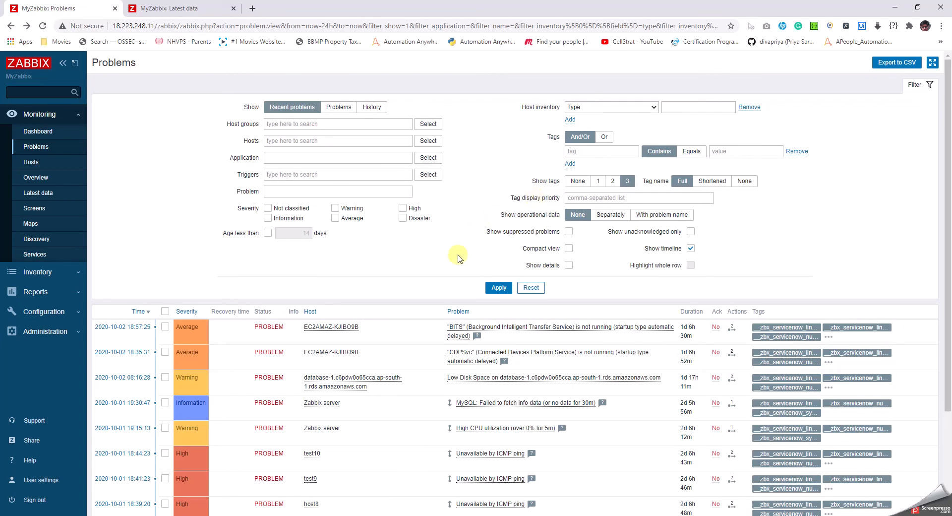